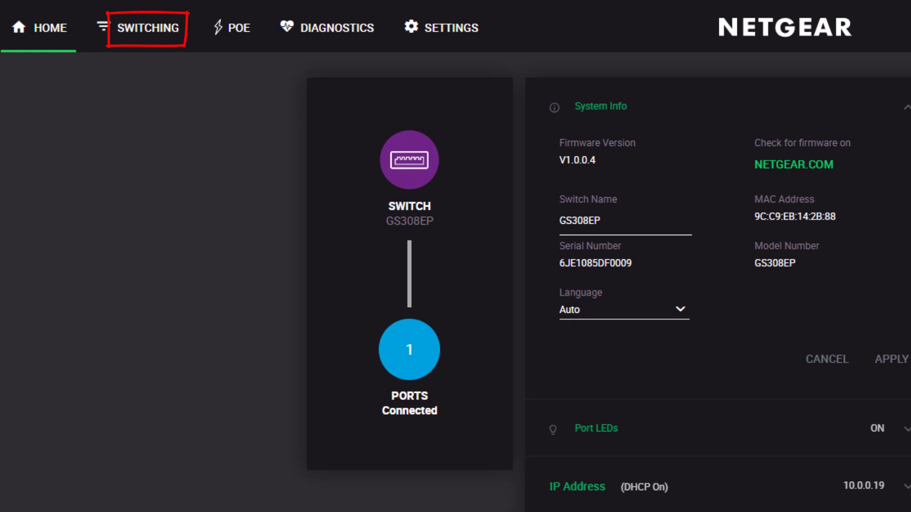
- Switch the QoS mode to Port-based, listing per-port priorities as Low
left_click(147, 27)
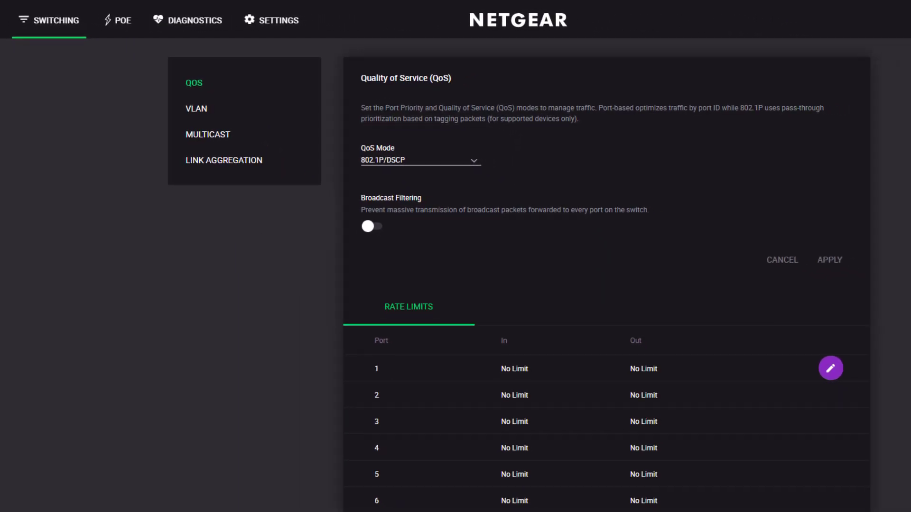
left_click(420, 159)
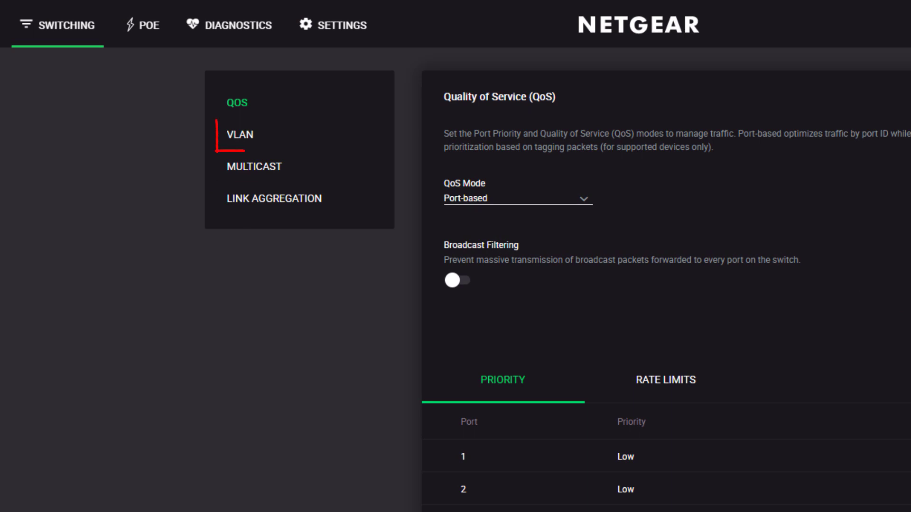
- Activate Basic, then Advanced Port-Based VLAN mode, showing default VLAN 1
left_click(240, 134)
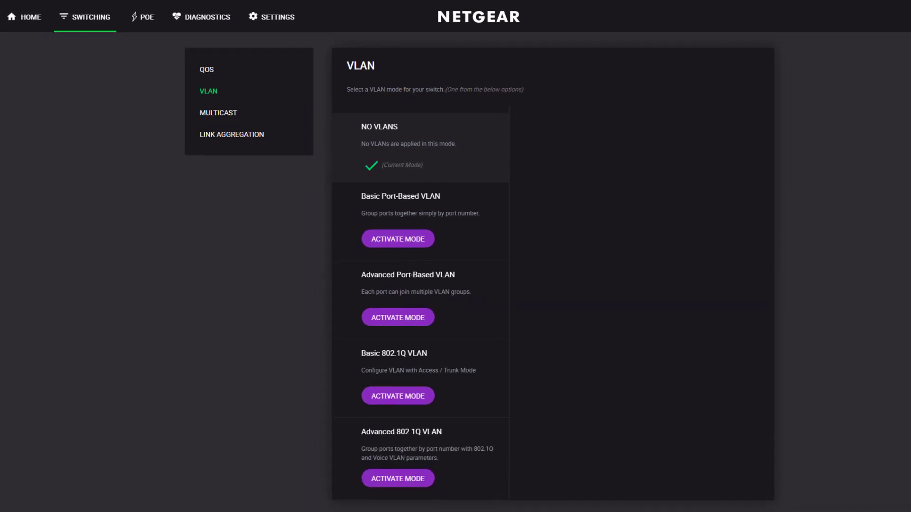
left_click(397, 238)
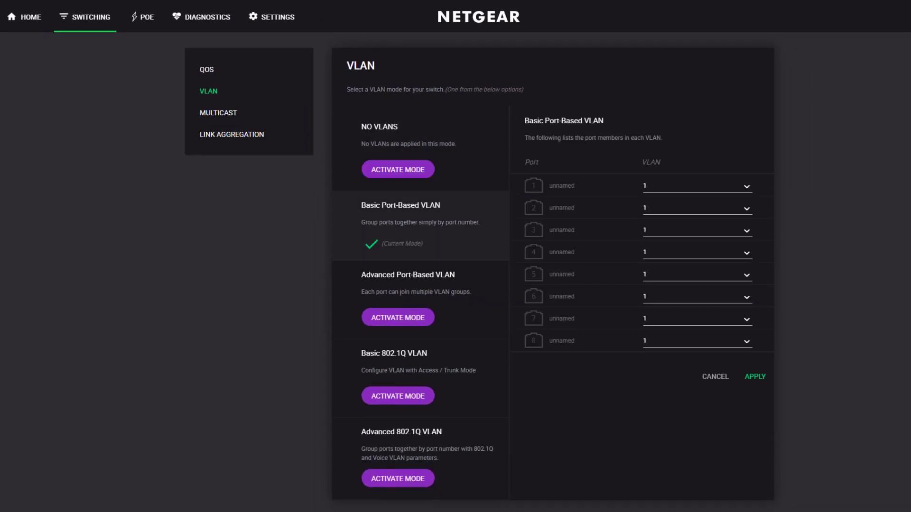
left_click(398, 318)
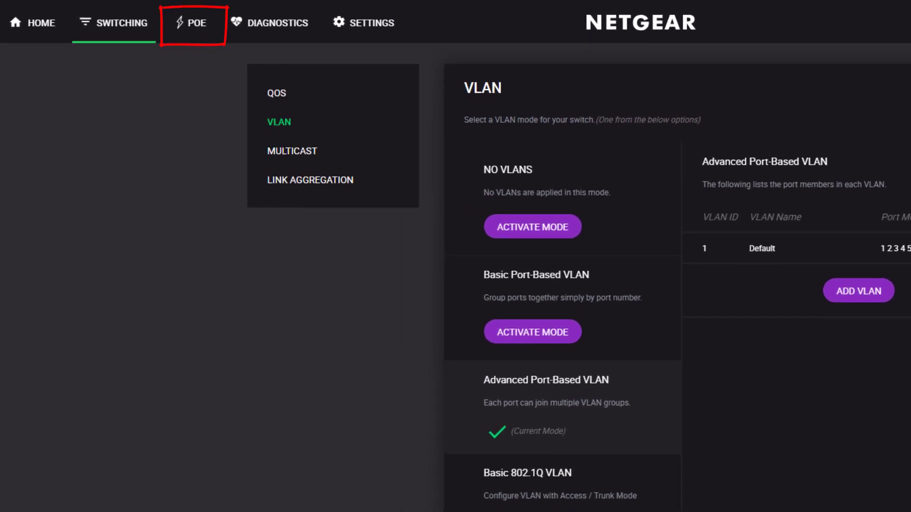
- View the PoE port power settings, then move on to the Diagnostics cable test page
left_click(193, 23)
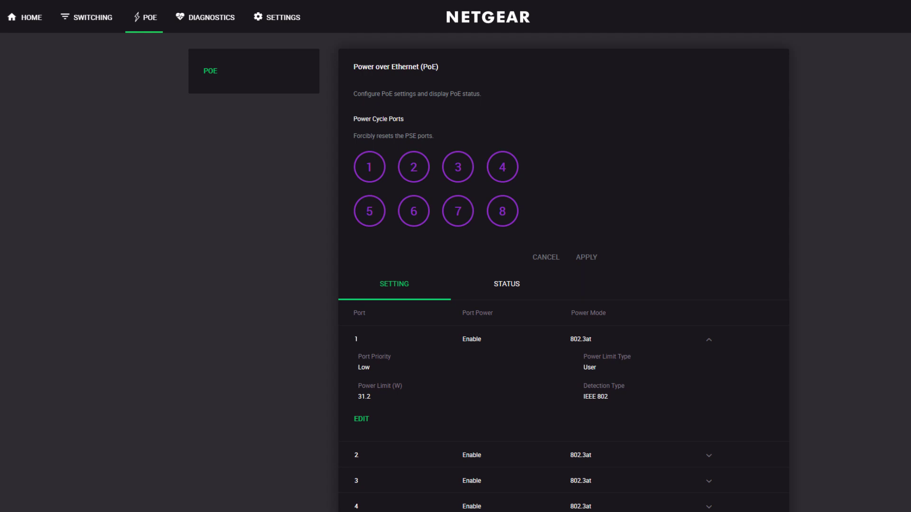
left_click(205, 18)
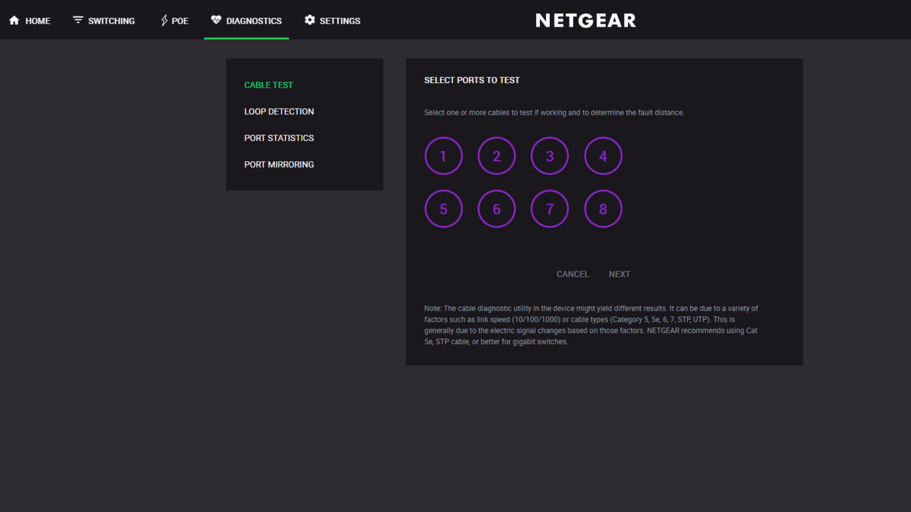
- Go from the cable test page to the Settings LEDs page, with port LEDs on
left_click(339, 20)
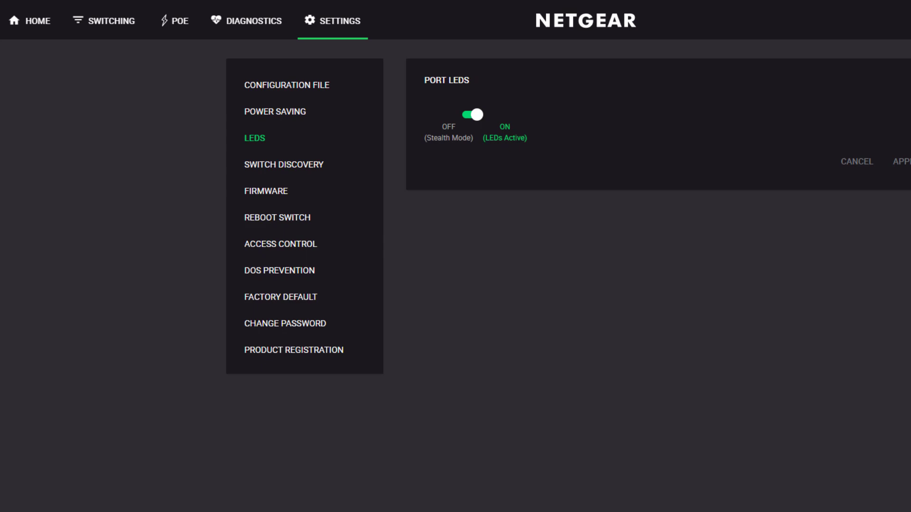